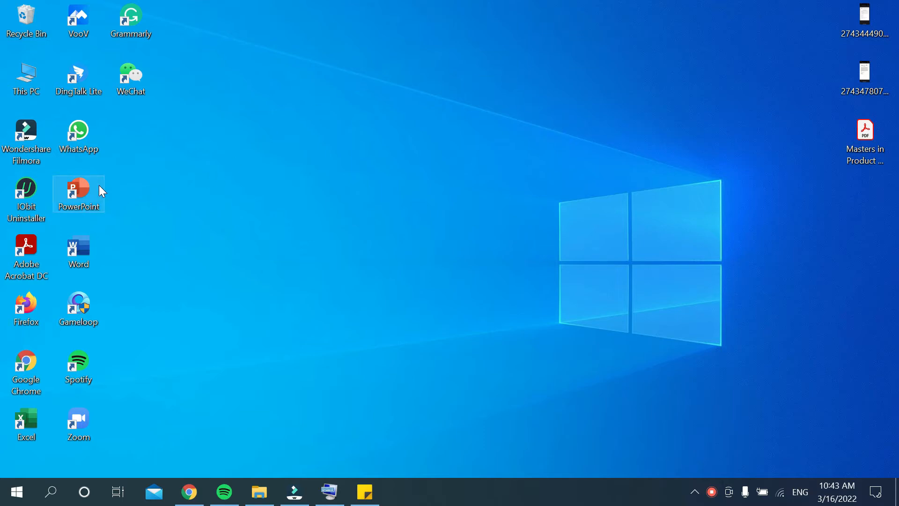
# - Launch PowerPoint from its desktop shortcut to reach the start screen
pyautogui.doubleClick(78, 189)
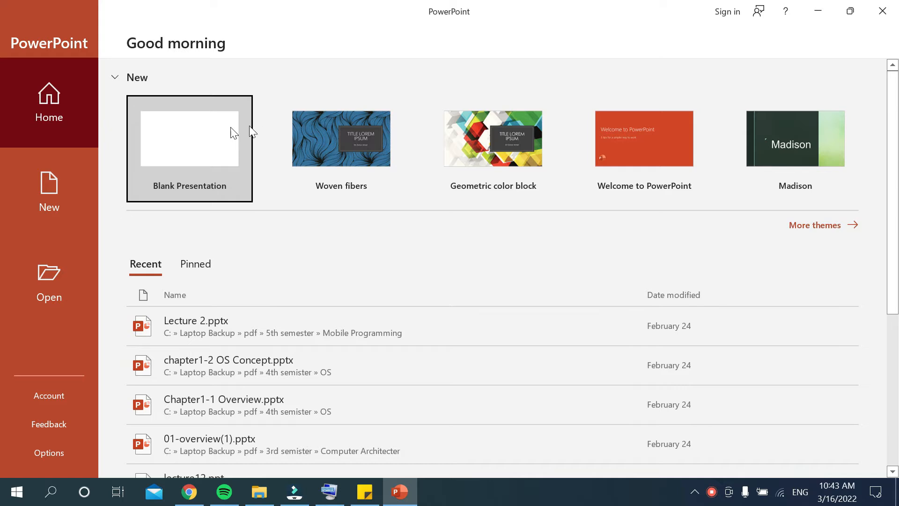
# - Create a new Blank Presentation with one empty title slide
pyautogui.click(189, 138)
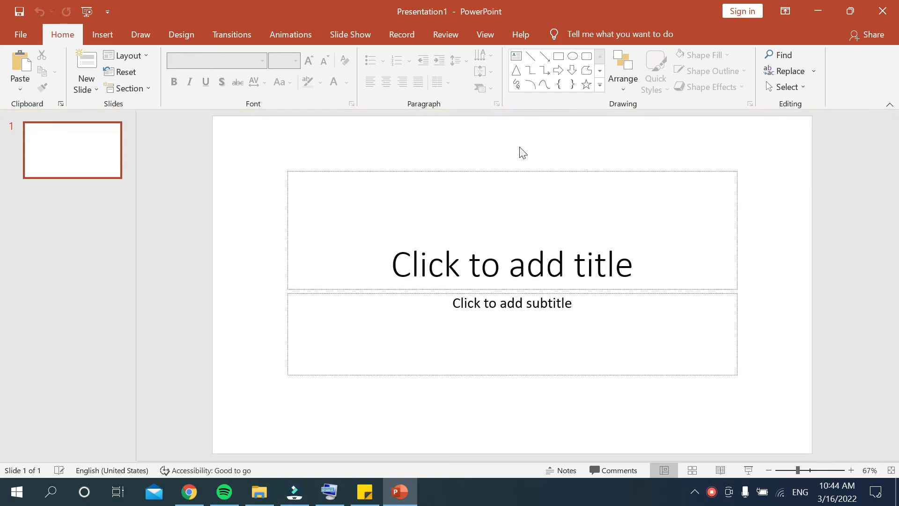
pyautogui.moveTo(431, 390)
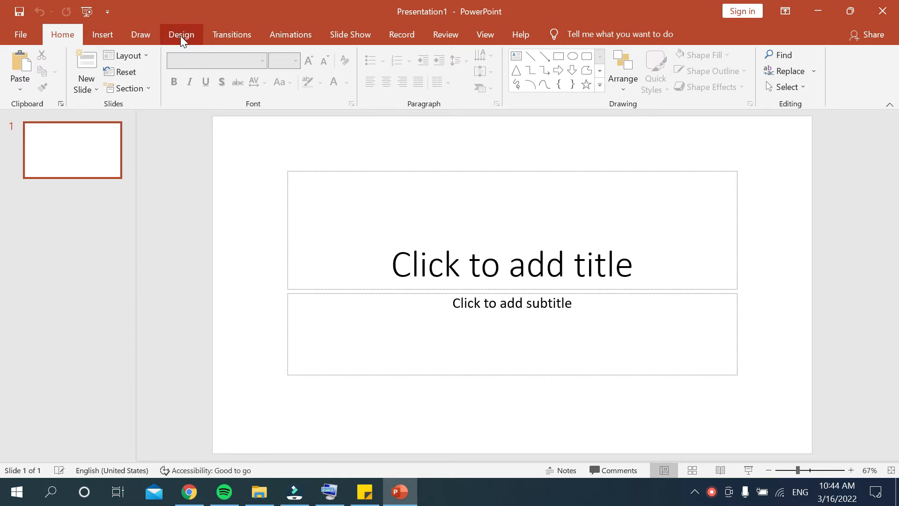
# - Reach the Custom Slide Size dialog from Design > Slide Size, showing 13.333 by 7.5 inches
pyautogui.click(181, 35)
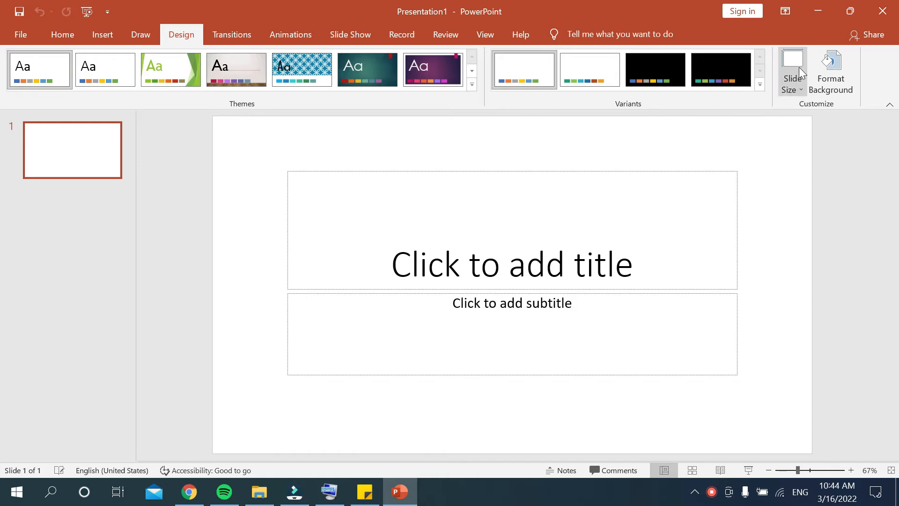
pyautogui.click(792, 72)
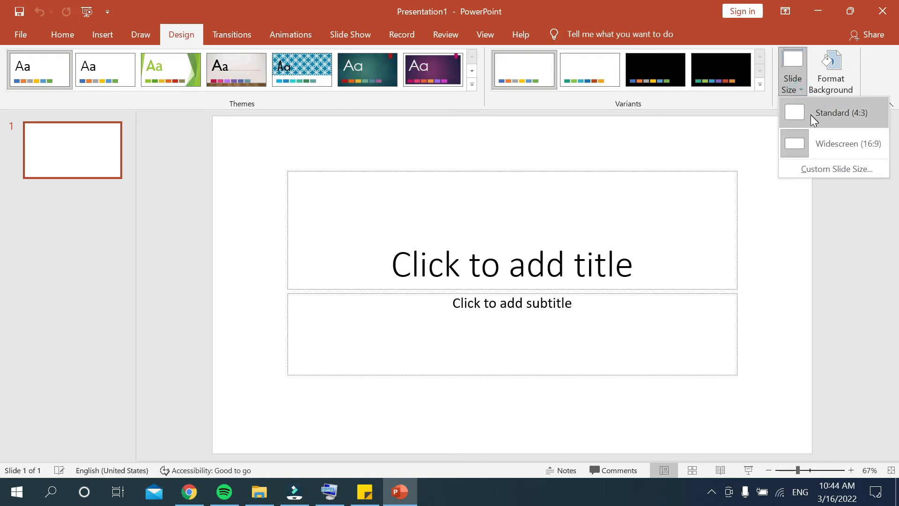
pyautogui.moveTo(845, 174)
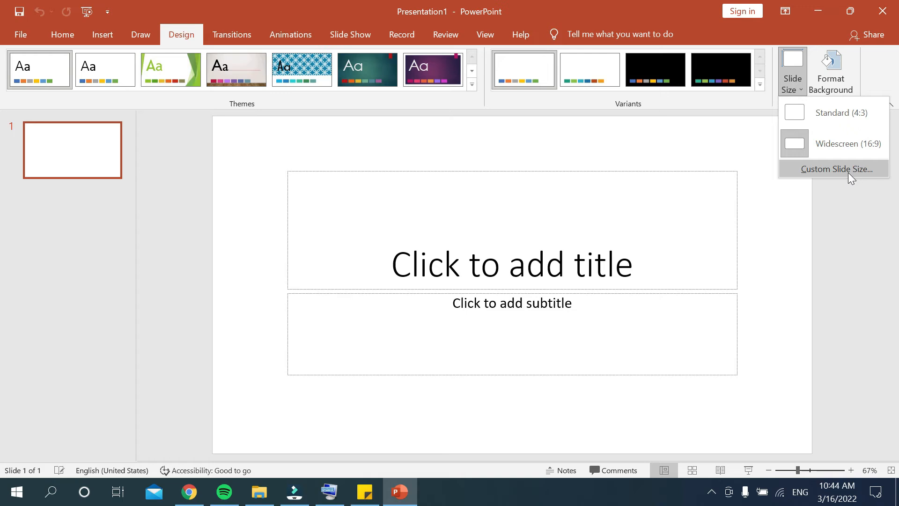
pyautogui.click(834, 169)
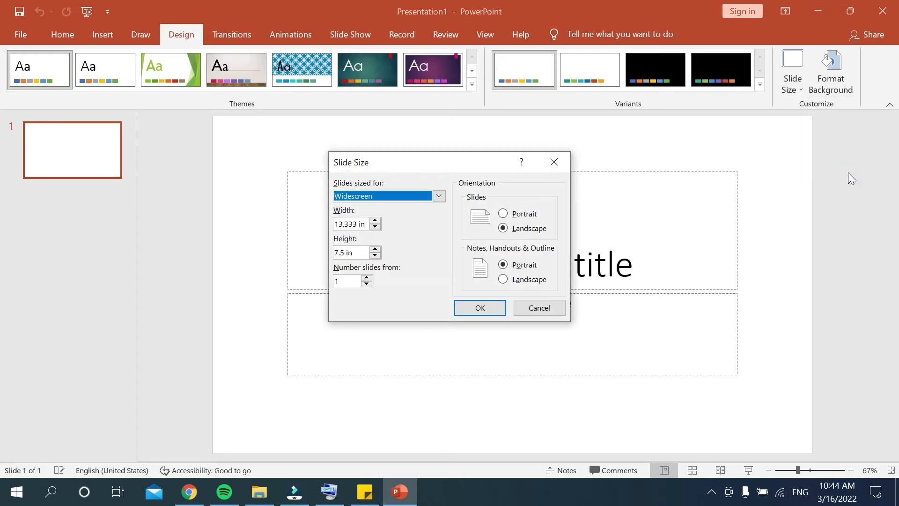
pyautogui.moveTo(353, 192)
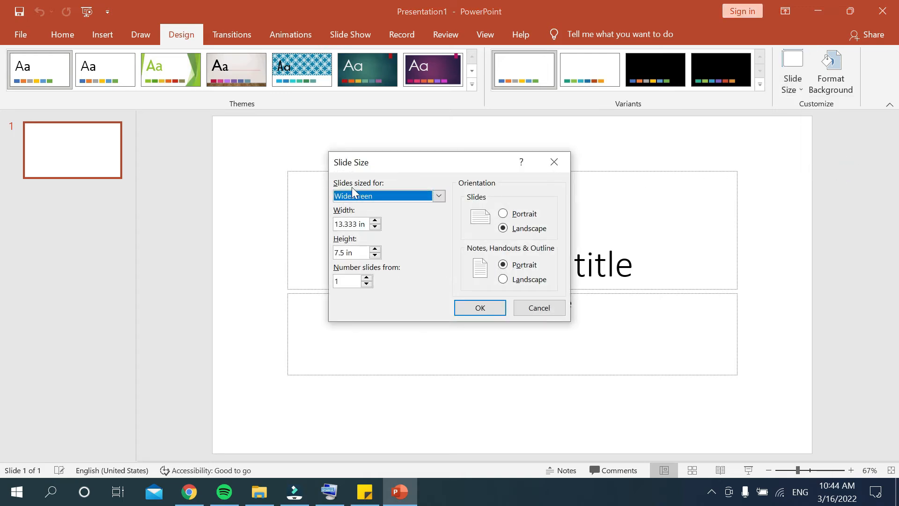
# - Choose the Banner preset (8 by 1 inches) under 'Slides sized for' and confirm with OK
pyautogui.click(438, 195)
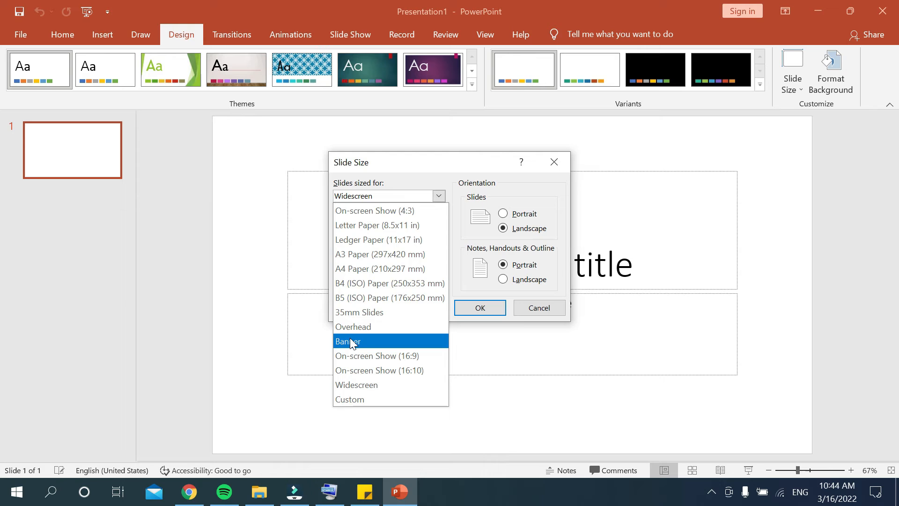
pyautogui.click(350, 341)
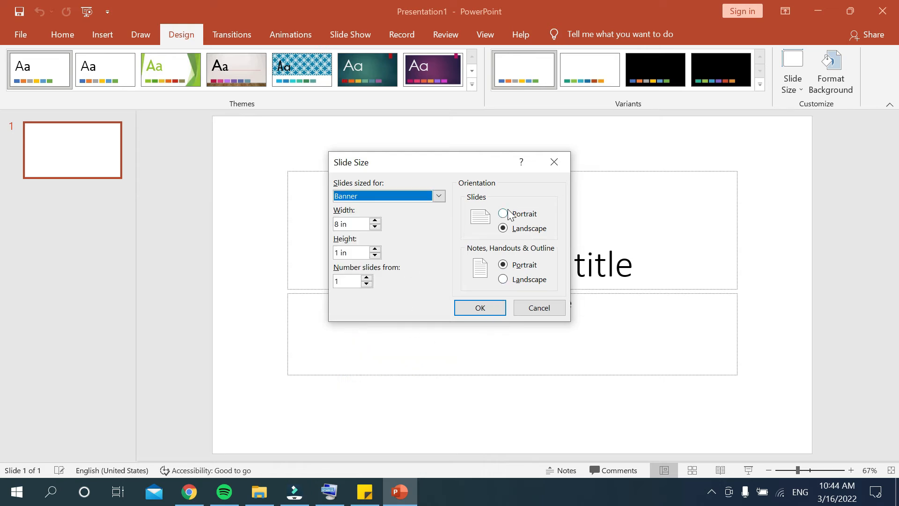
pyautogui.moveTo(486, 224)
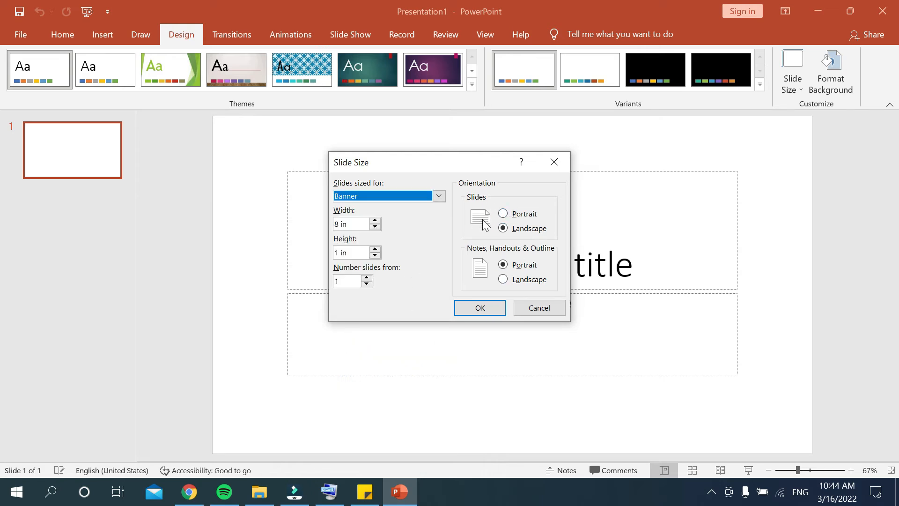
pyautogui.moveTo(503, 264)
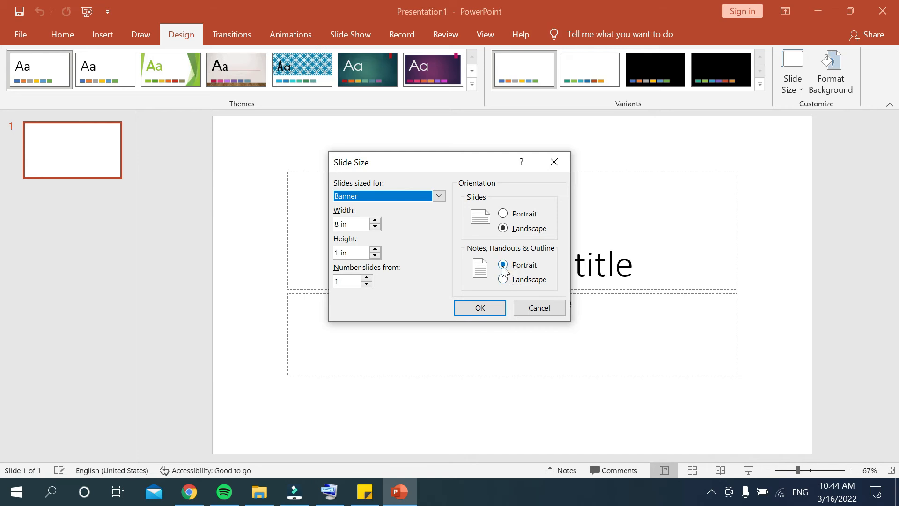
pyautogui.click(480, 307)
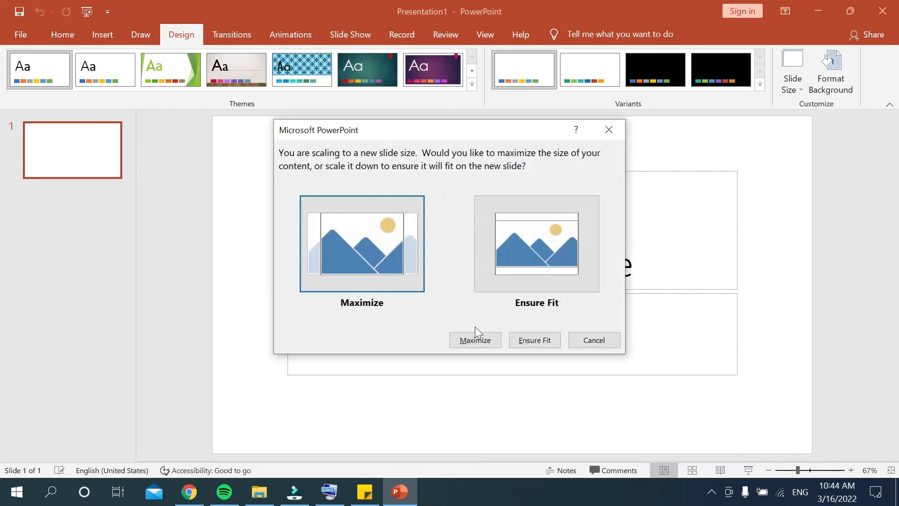
# - Answer the scaling prompt with Ensure Fit so the placeholders shrink into the banner
pyautogui.click(534, 339)
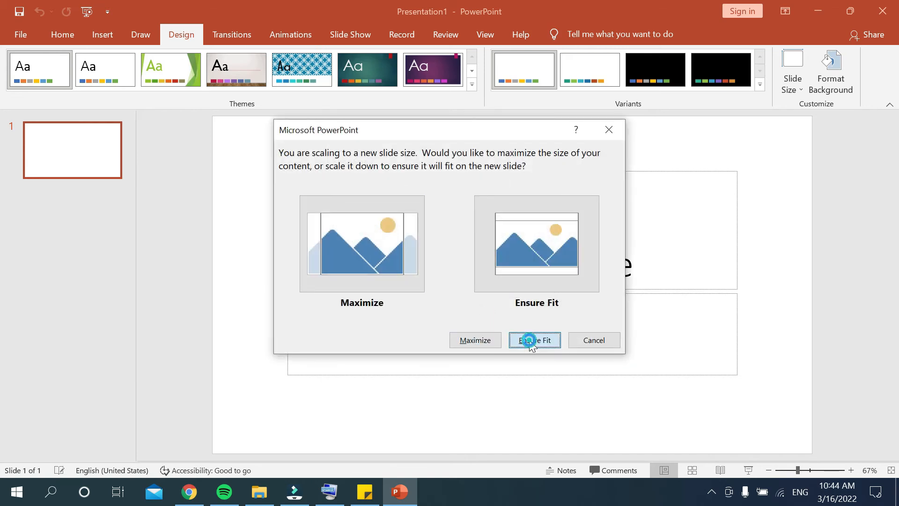
pyautogui.click(534, 340)
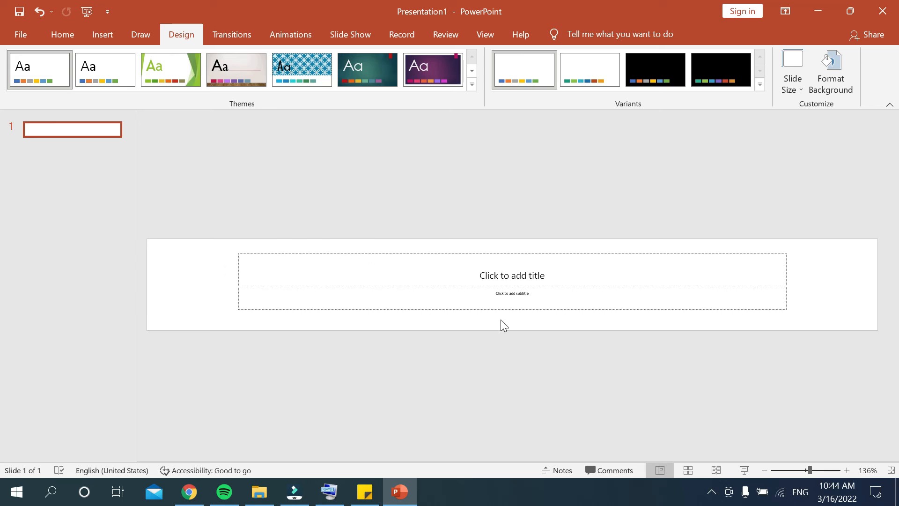
pyautogui.moveTo(398, 314)
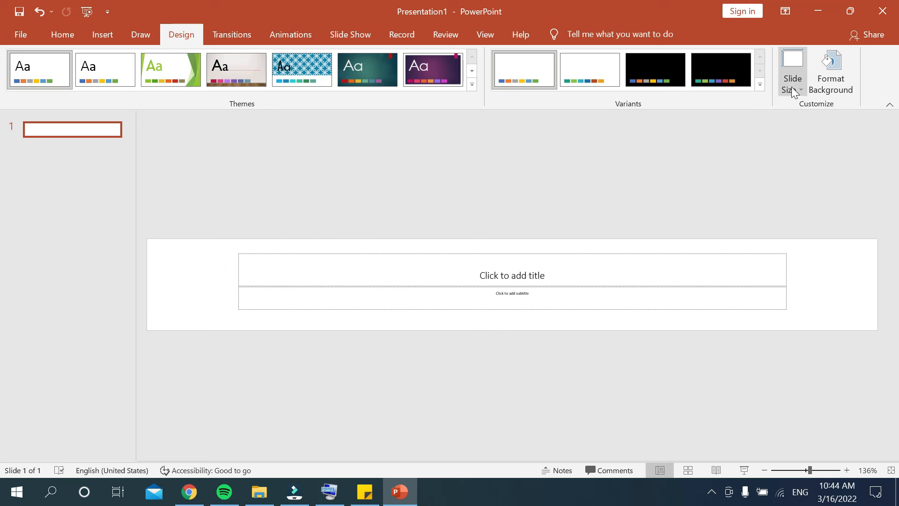
# - Switch the slide back to Widescreen (16:9) and confirm the content scaling choice
pyautogui.click(793, 72)
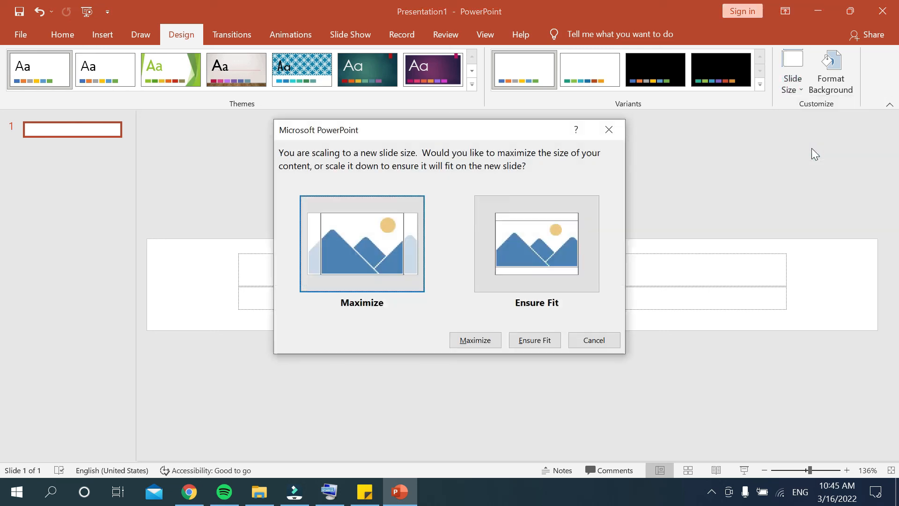
pyautogui.click(534, 341)
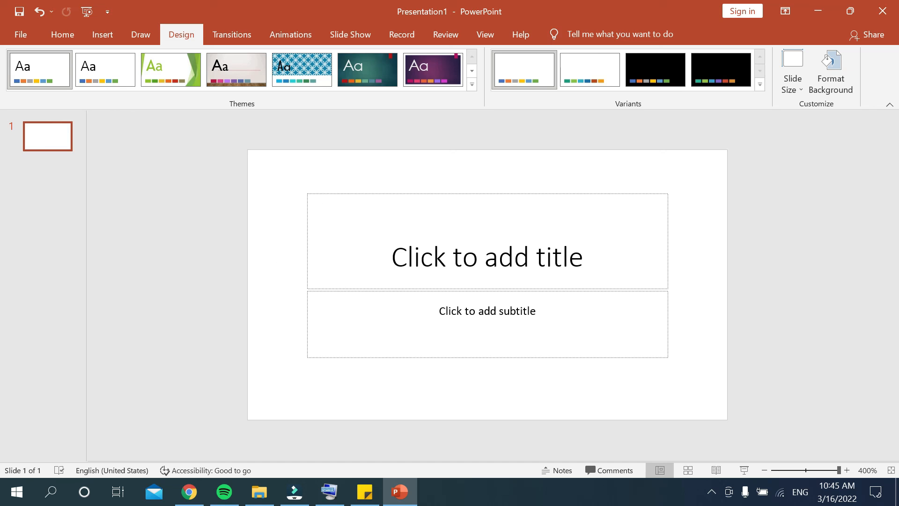
pyautogui.moveTo(725, 378)
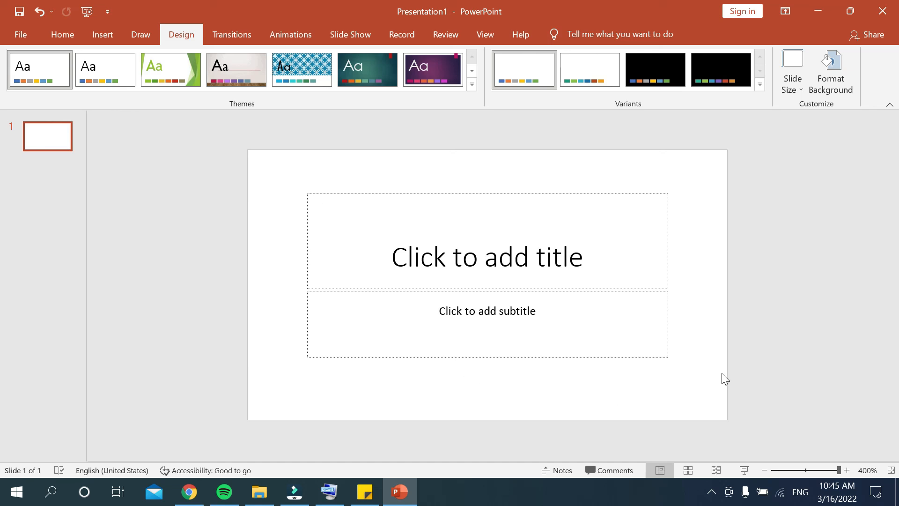
pyautogui.moveTo(745, 277)
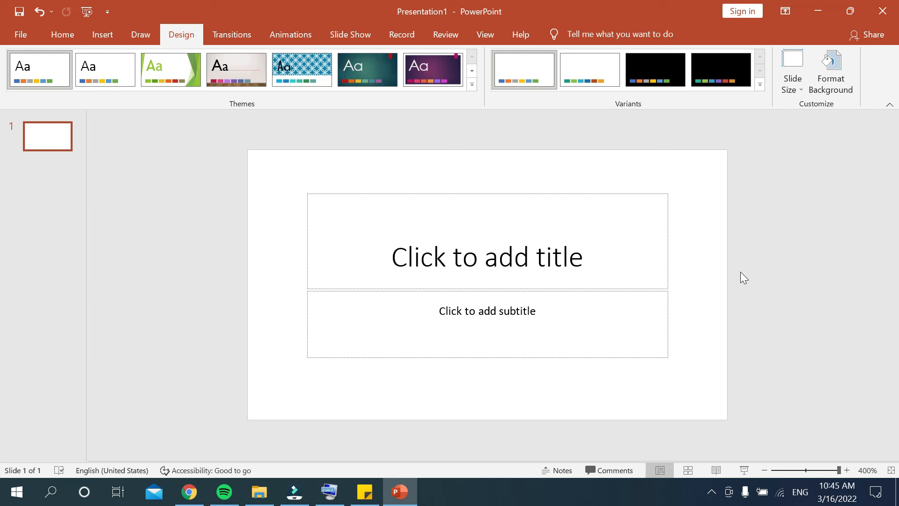